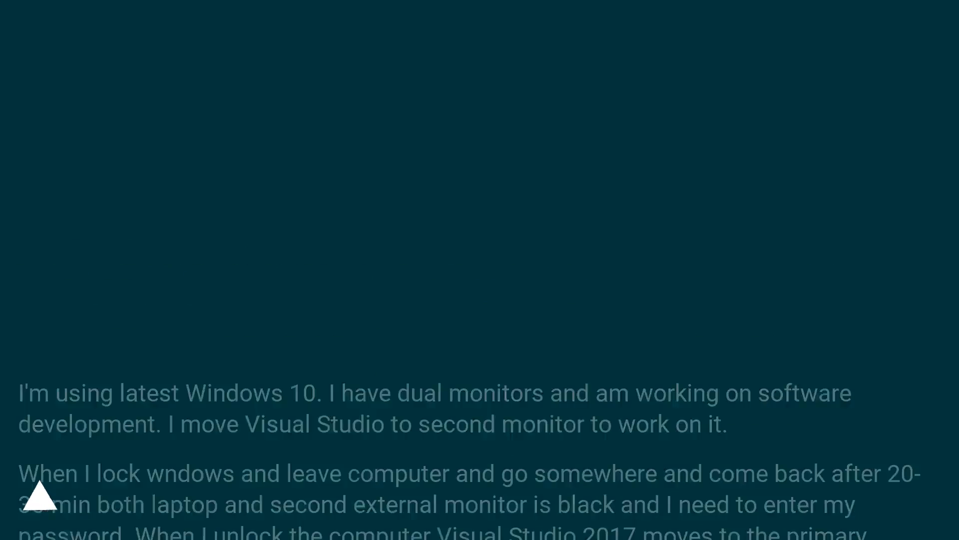
{"action": "scroll", "scroll_direction": "up", "scroll_amount": 3}
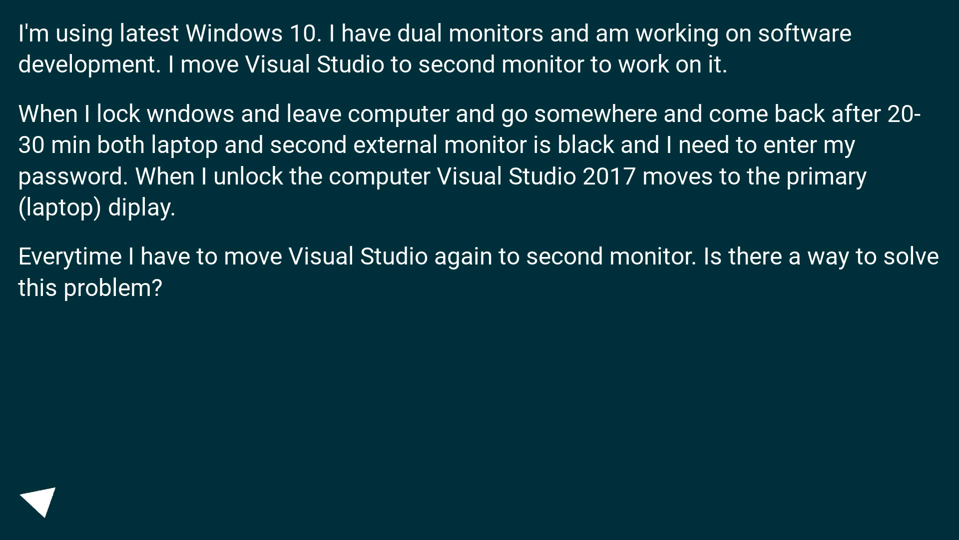
{"action": "left_click", "coordinate": [42, 501]}
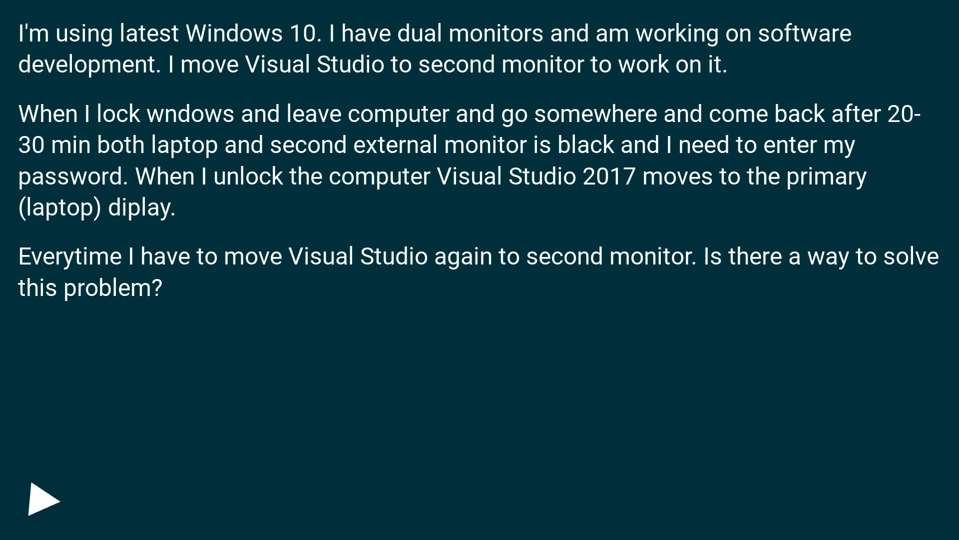
{"action": "left_click", "coordinate": [40, 500]}
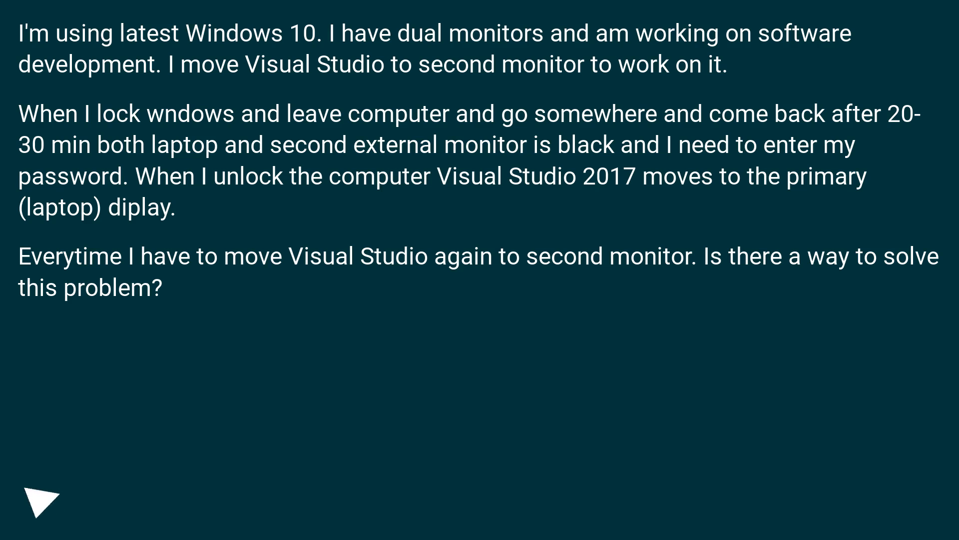
{"action": "left_click", "coordinate": [40, 501]}
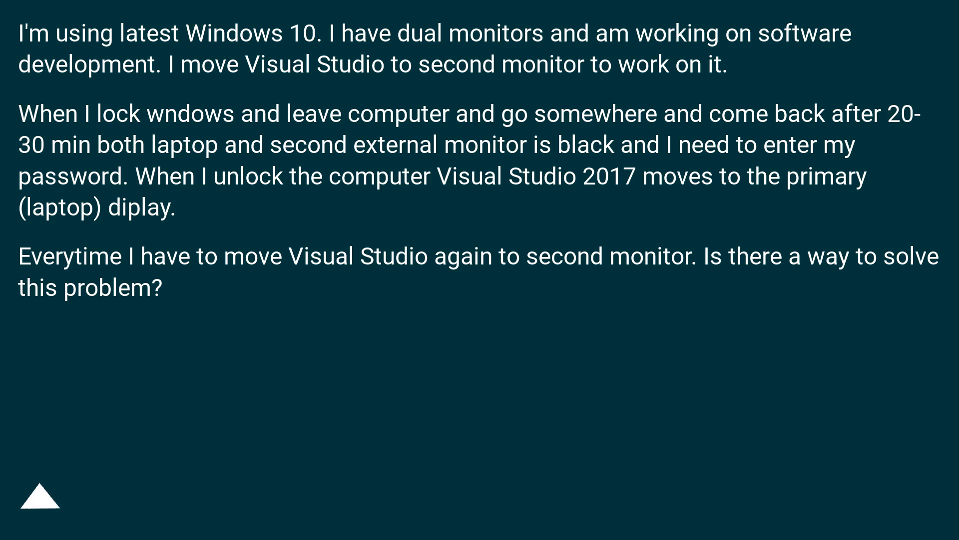
{"action": "left_click", "coordinate": [41, 497]}
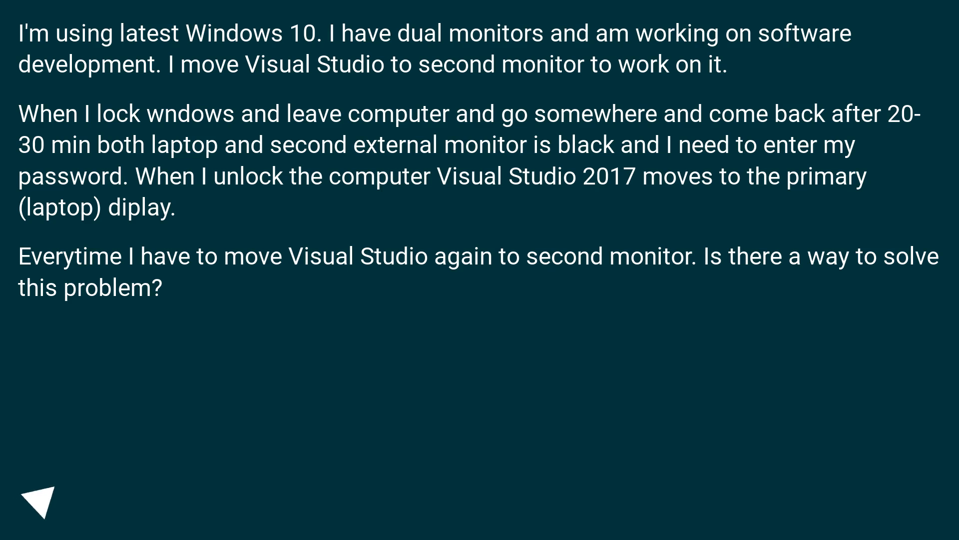
{"action": "left_click", "coordinate": [42, 500]}
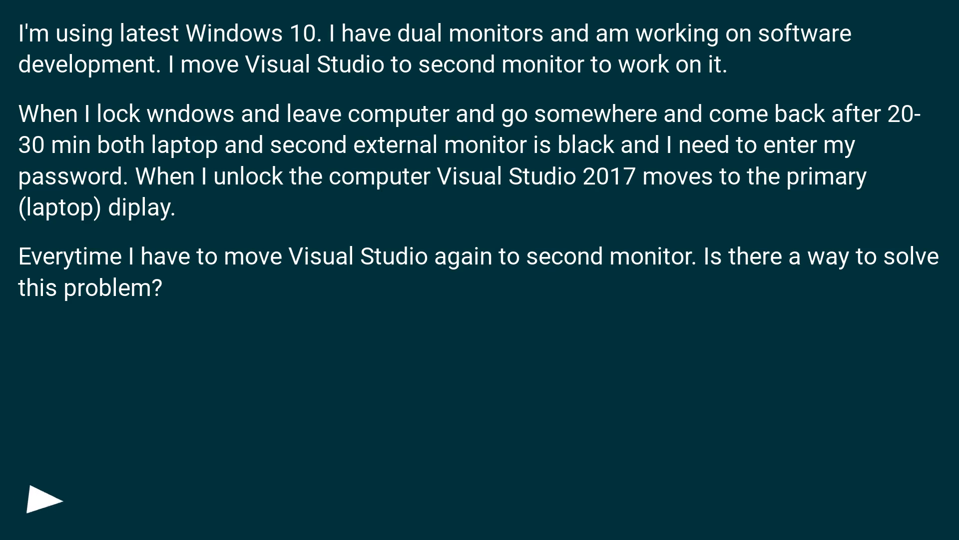
{"action": "left_click", "coordinate": [42, 499]}
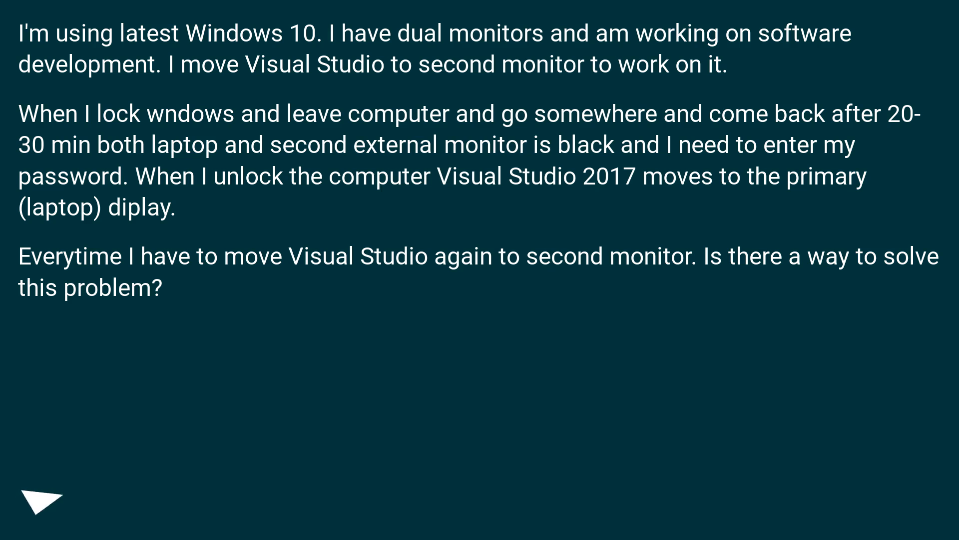
{"action": "left_click", "coordinate": [40, 501]}
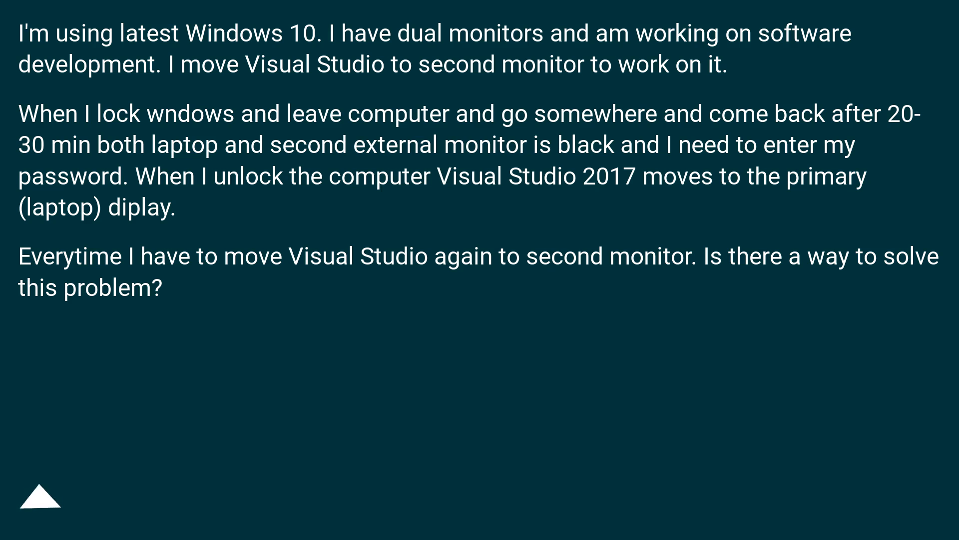
{"action": "left_click", "coordinate": [40, 498]}
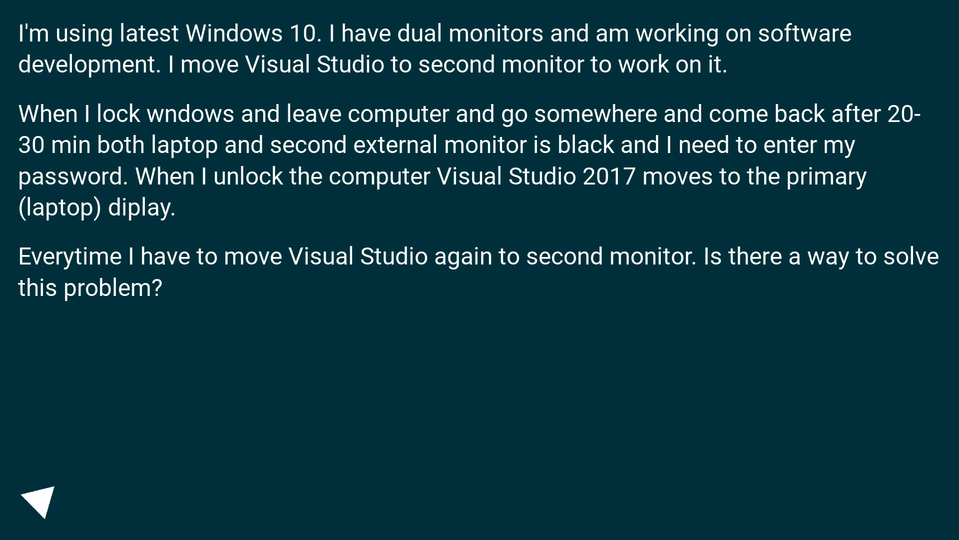
{"action": "left_click", "coordinate": [43, 499]}
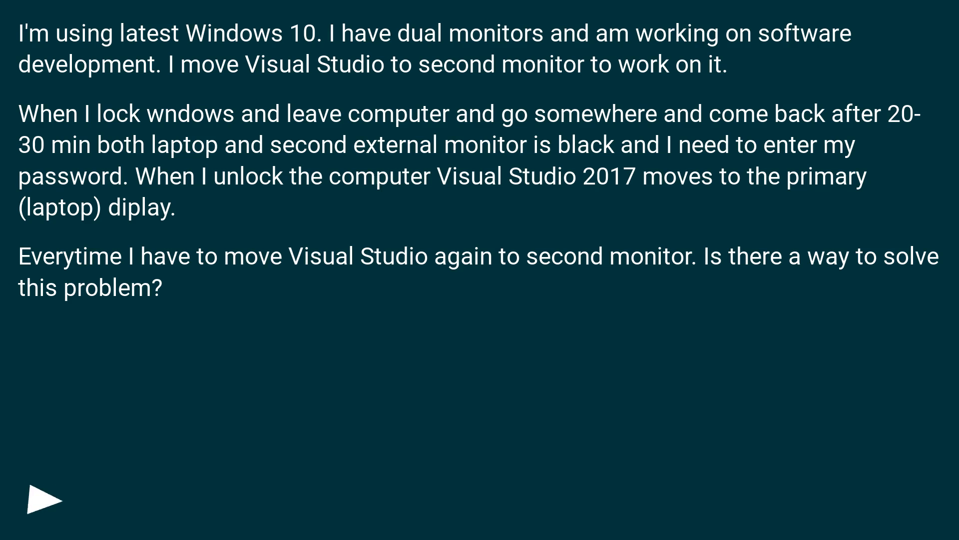
{"action": "left_click", "coordinate": [42, 500]}
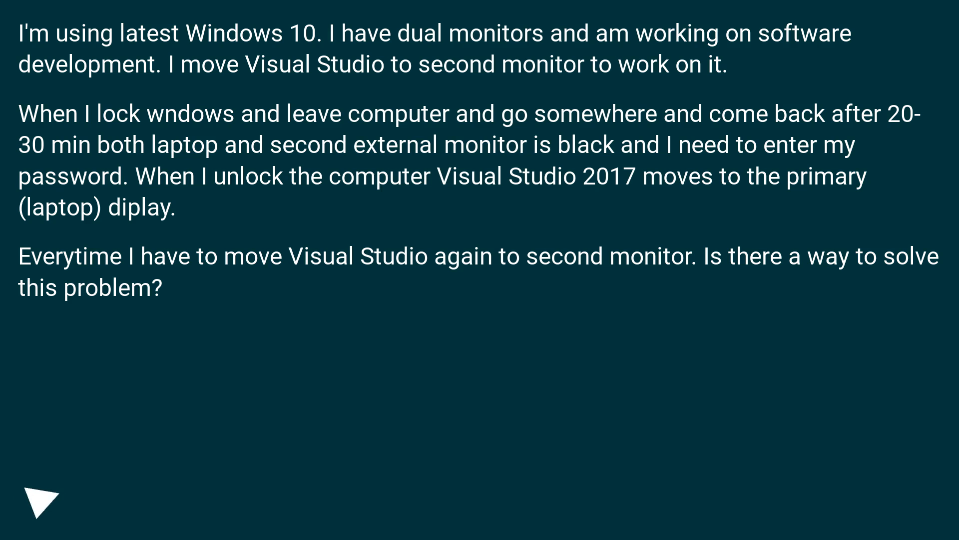
{"action": "left_click", "coordinate": [40, 501]}
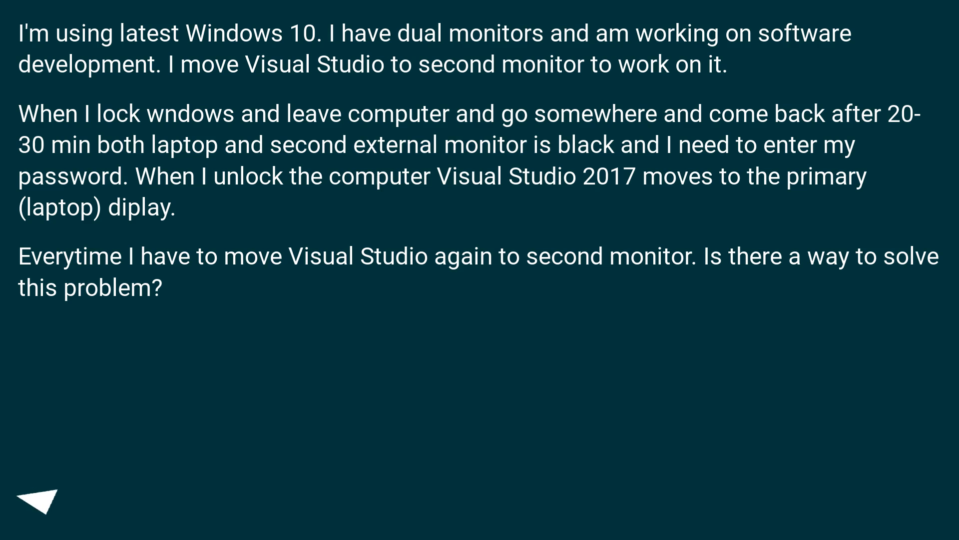
{"action": "left_click", "coordinate": [40, 502]}
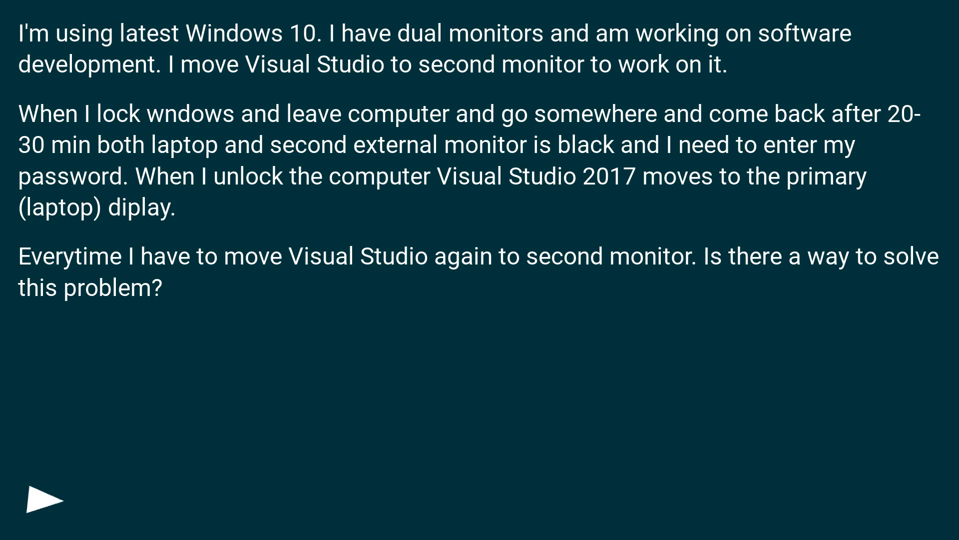
{"action": "left_click", "coordinate": [42, 500]}
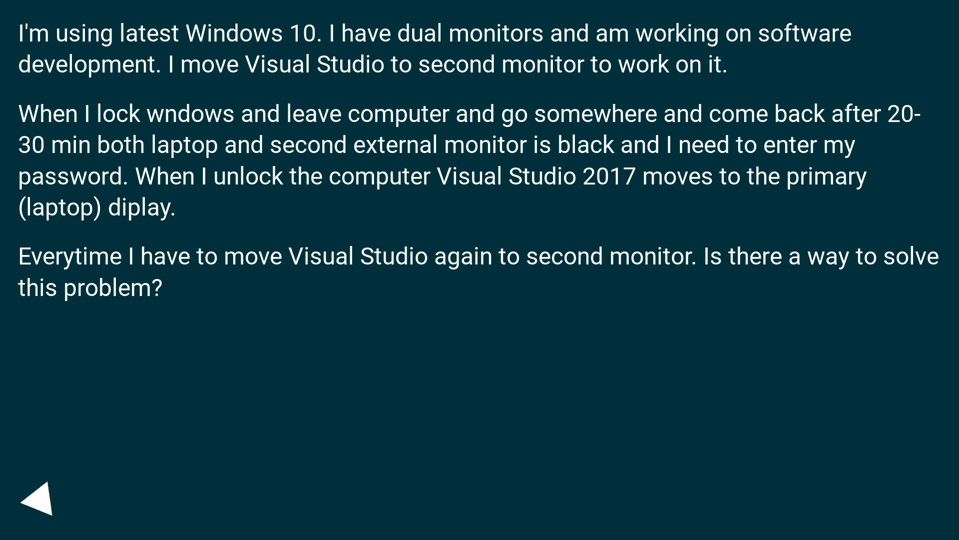
{"action": "left_click", "coordinate": [40, 505]}
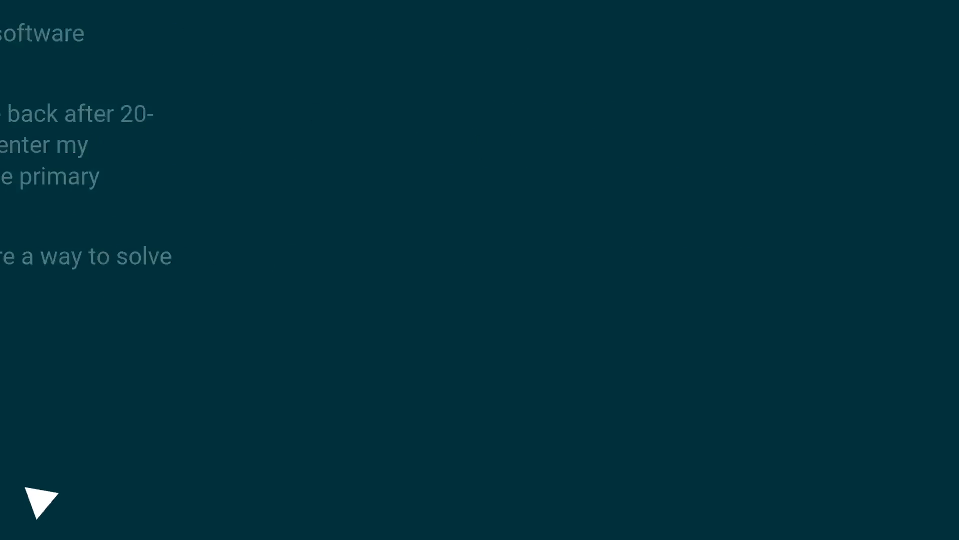